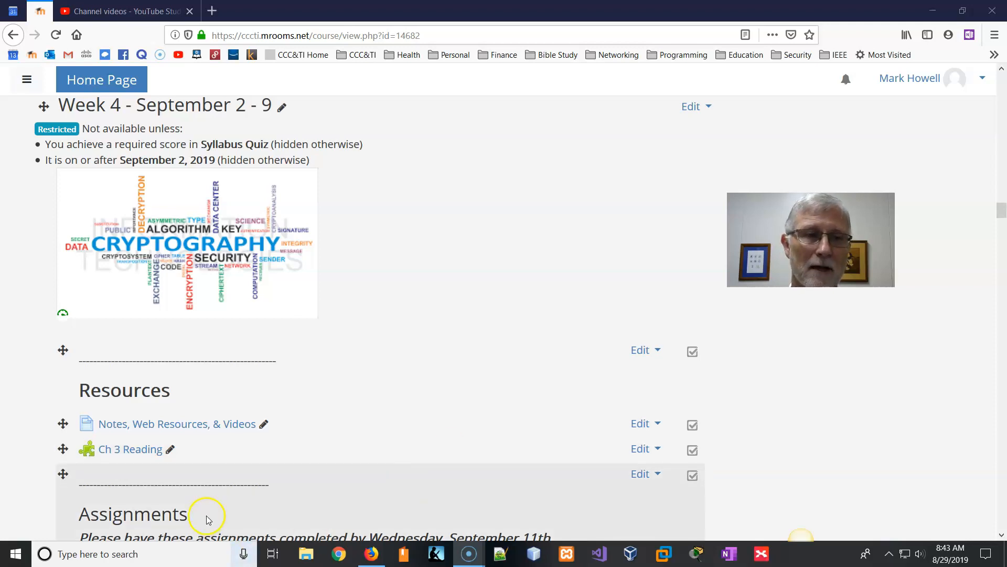
Open 'Notes, Web Resources, & Videos' and browse Chapter 3 notes, encryption links and cryptography videos.
scroll("down", 3)
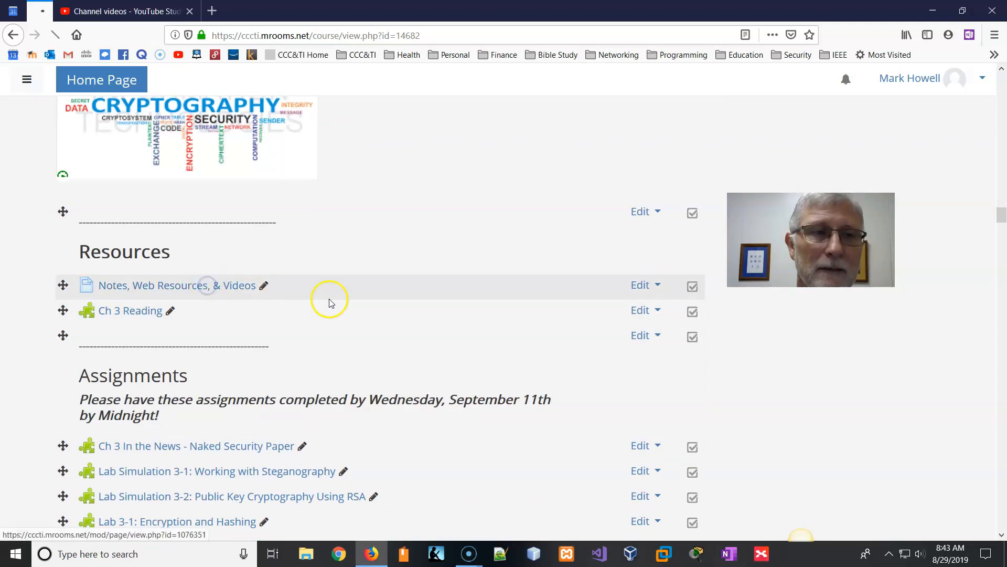
left_click(176, 284)
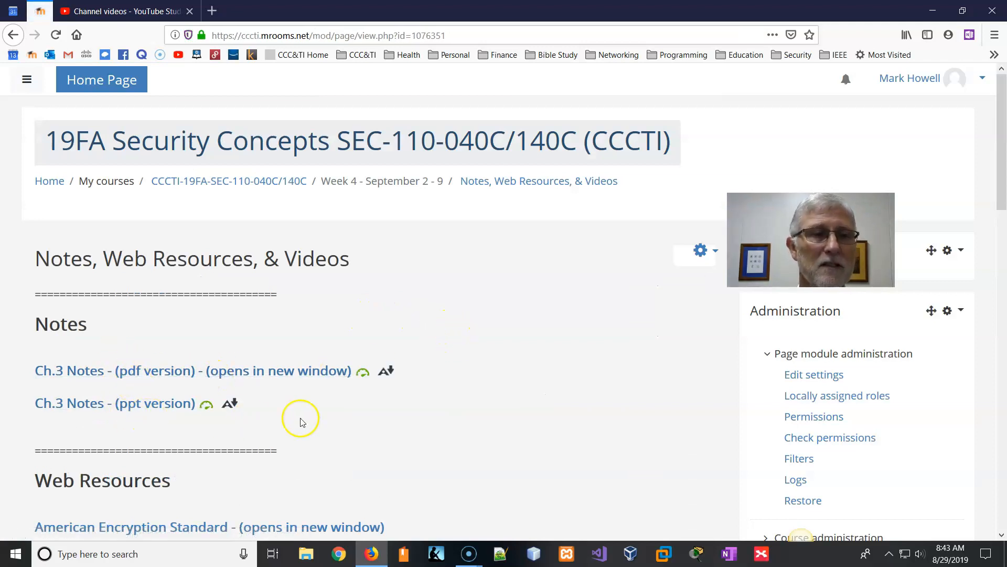
mouse_move(345, 426)
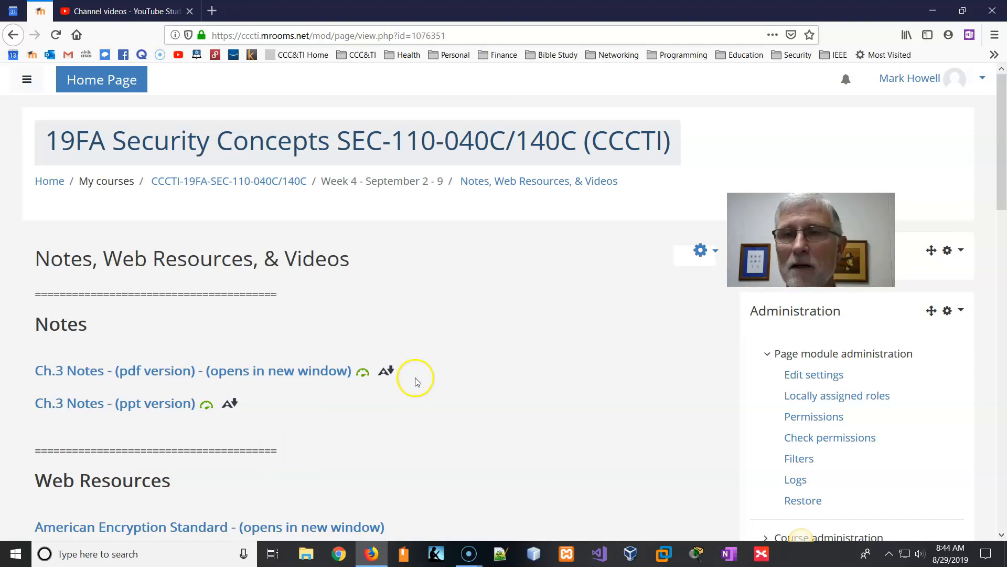
scroll("down", 3)
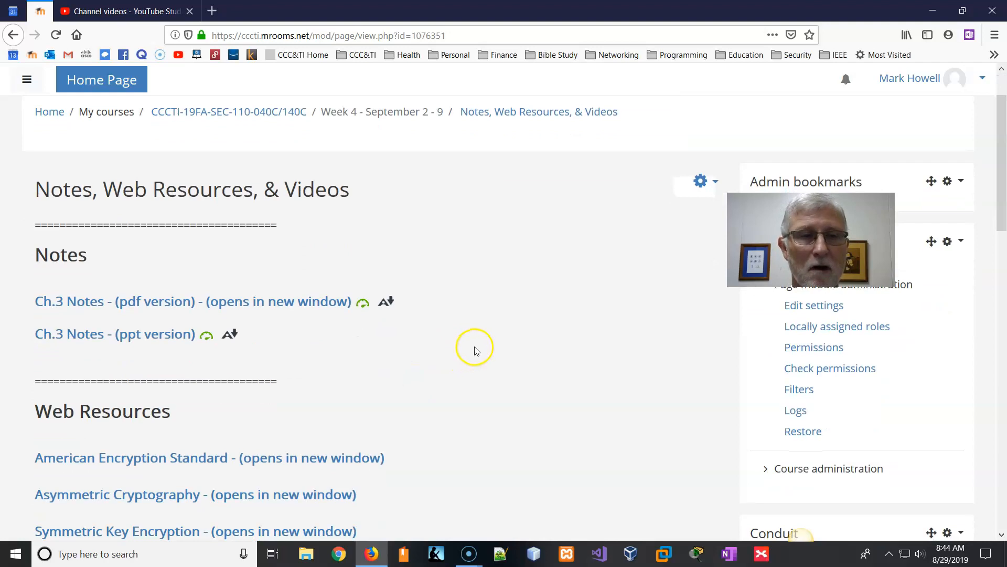
scroll("down", 3)
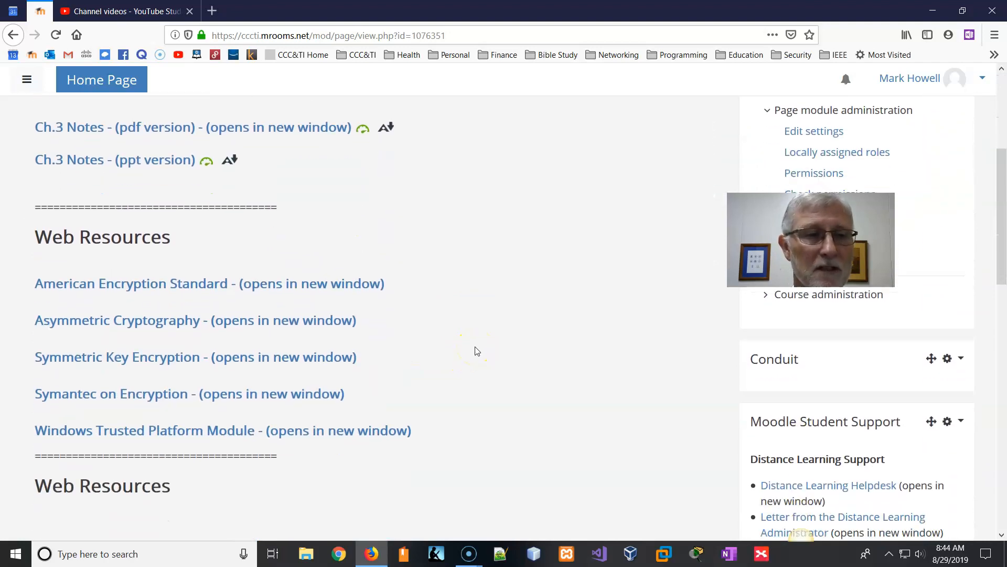
scroll("down", 3)
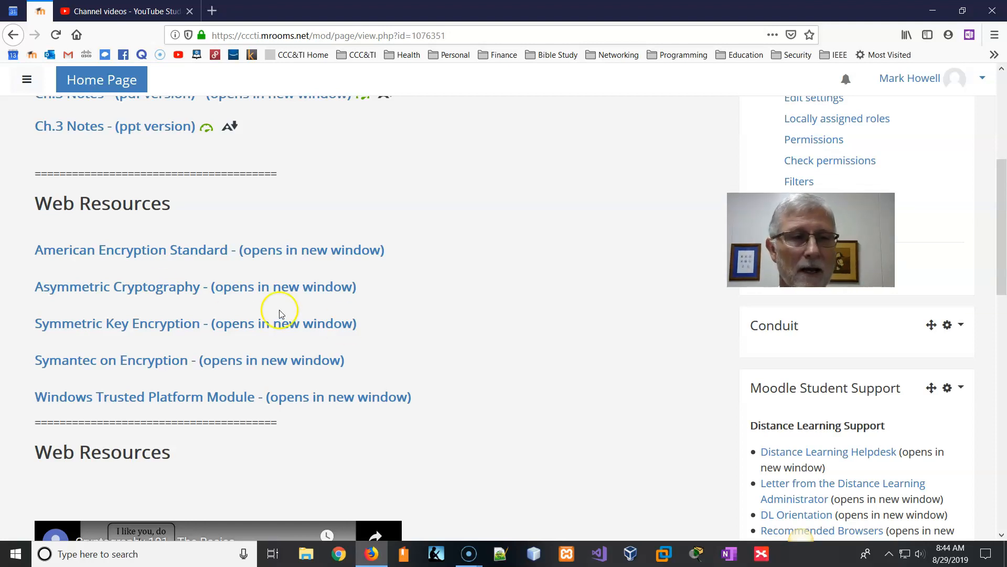
scroll("down", 3)
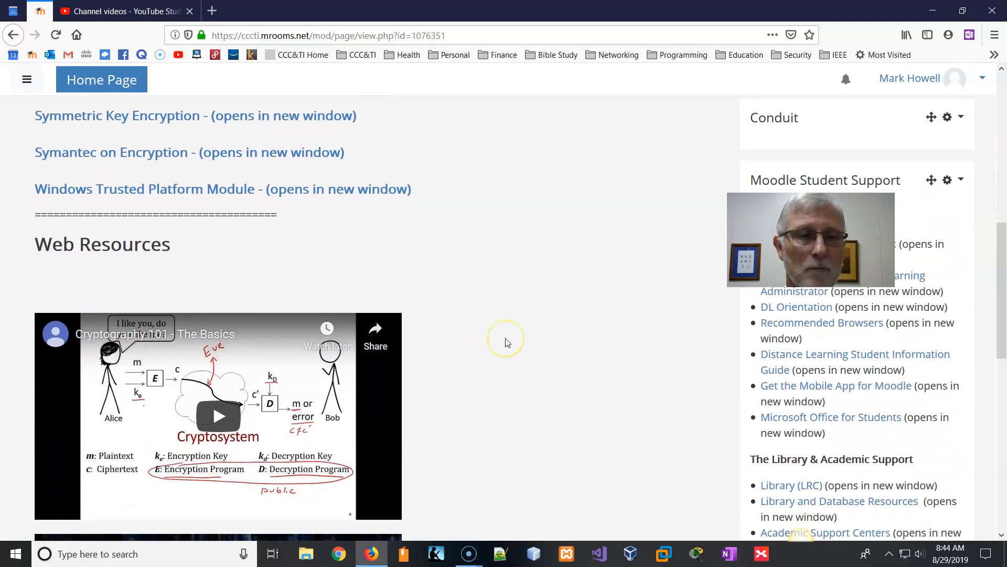
scroll("down", 3)
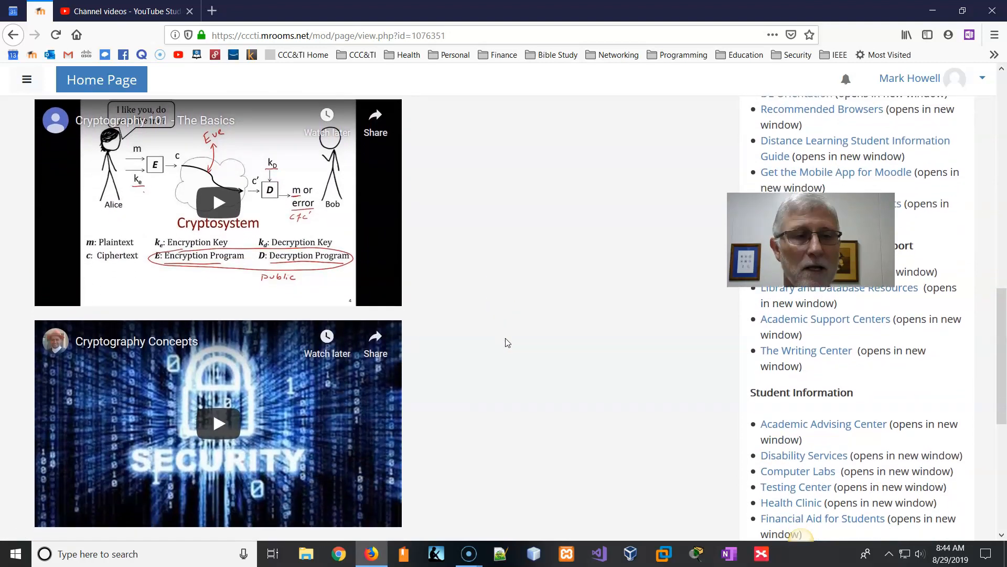
scroll("down", 3)
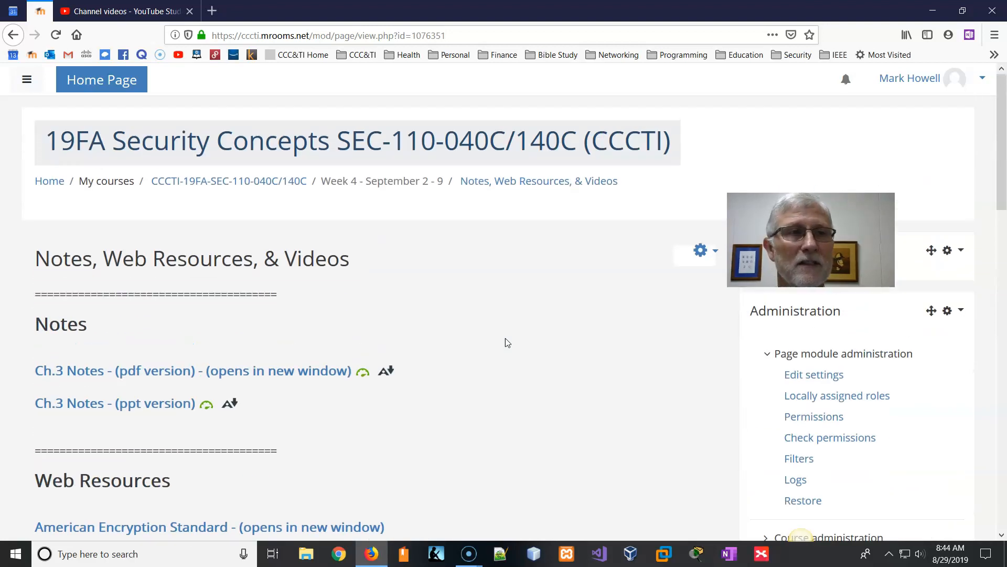
mouse_move(466, 234)
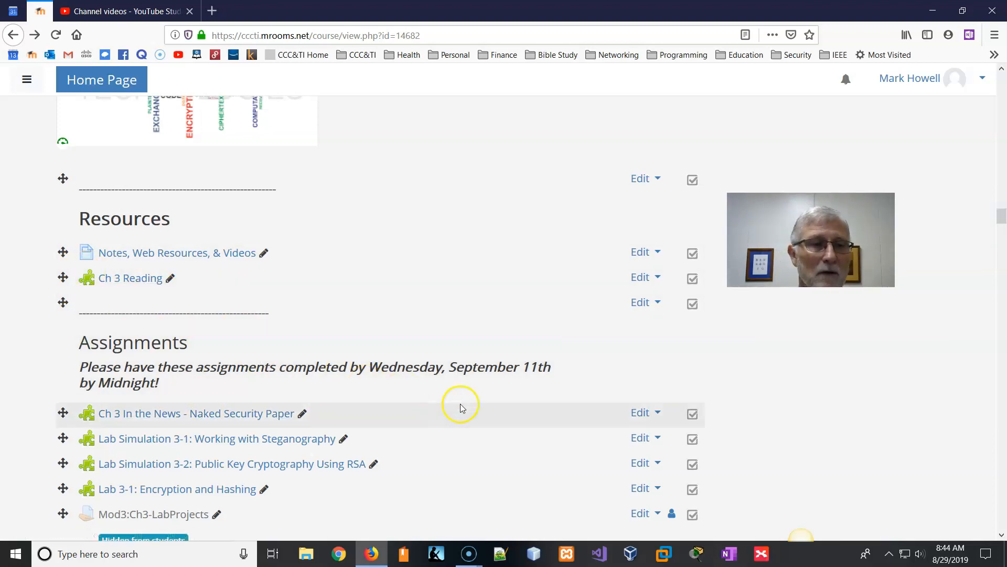
mouse_move(131, 278)
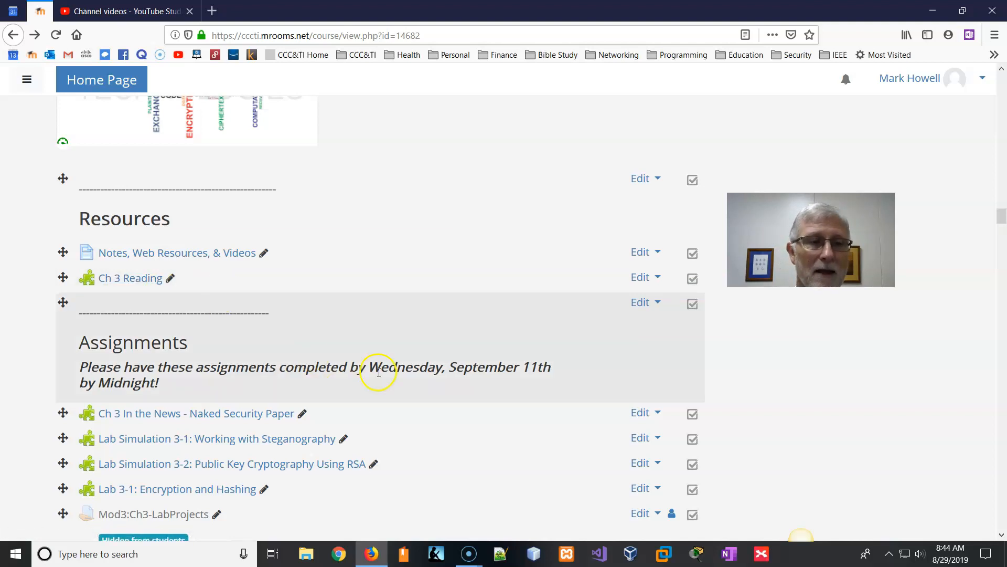
Scroll to the Assignments and open 'Ch 3 In the News - Naked Security Paper'.
scroll("down", 3)
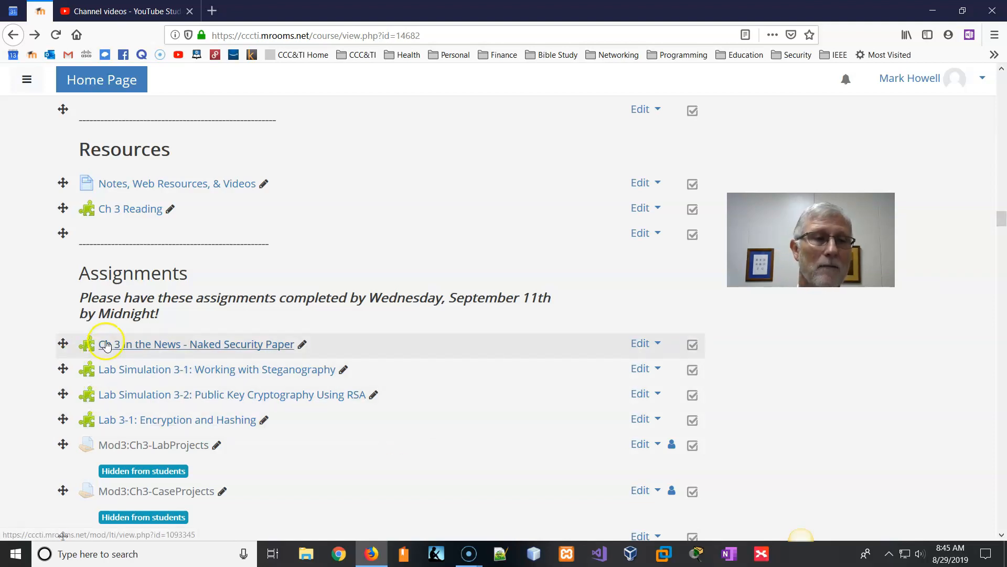
mouse_move(140, 404)
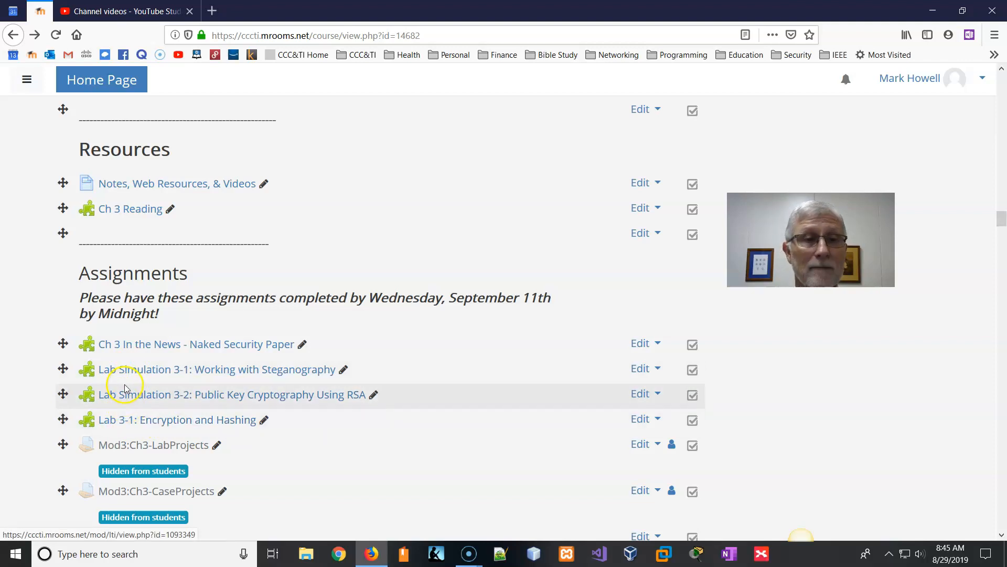
mouse_move(163, 423)
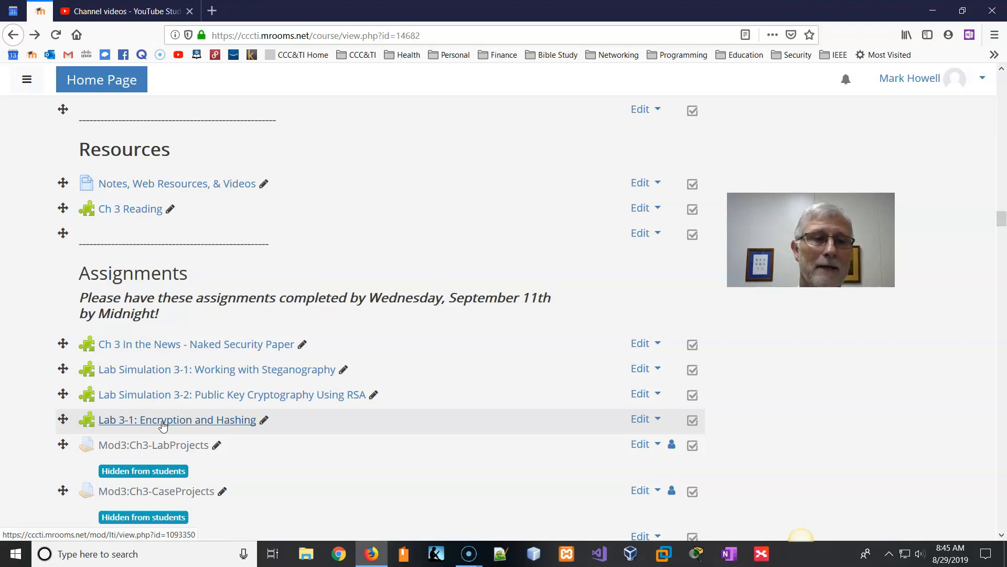
mouse_move(126, 344)
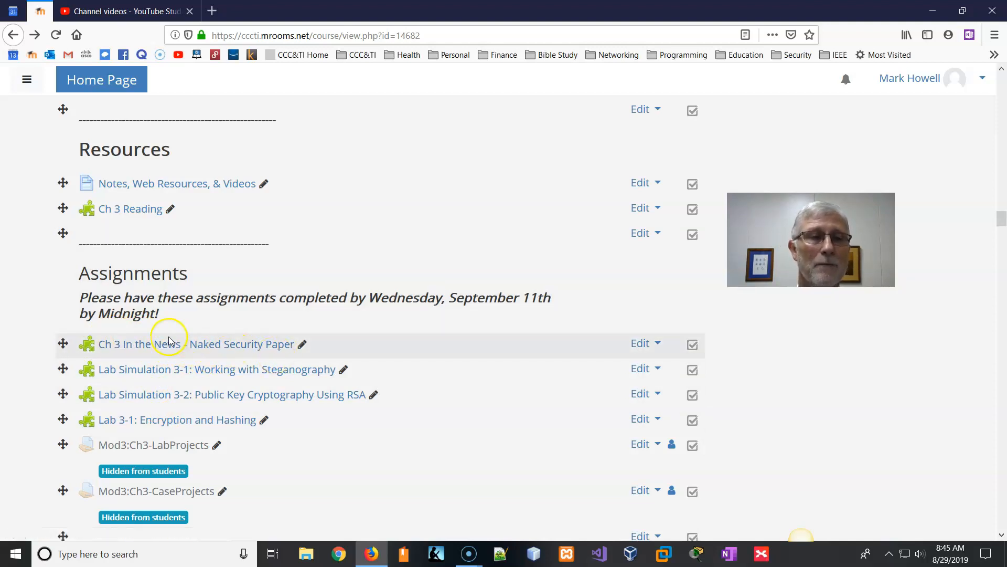
mouse_move(233, 359)
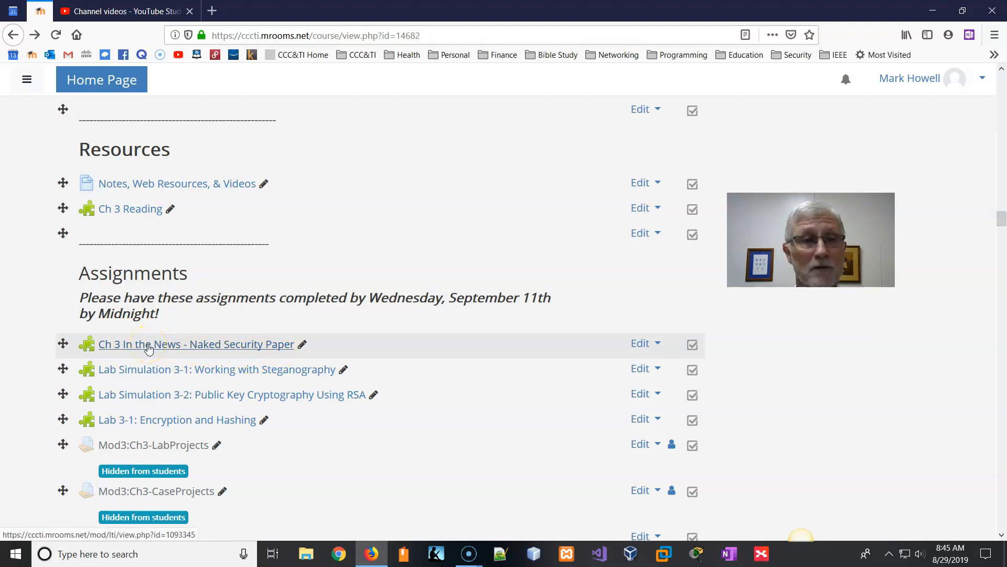
left_click(197, 343)
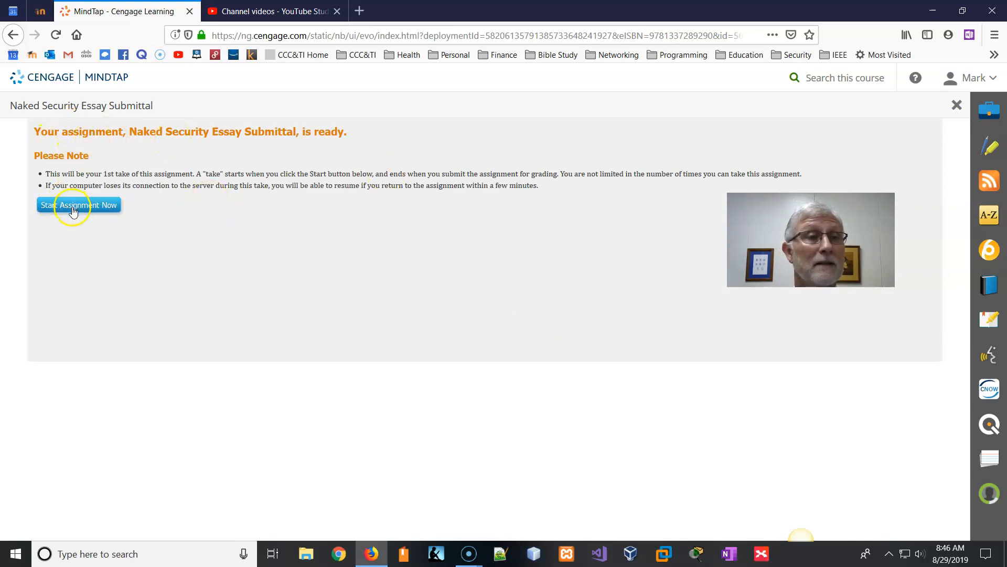
Start the Naked Security Essay Submittal to see the In the News prompts and upload field.
left_click(78, 204)
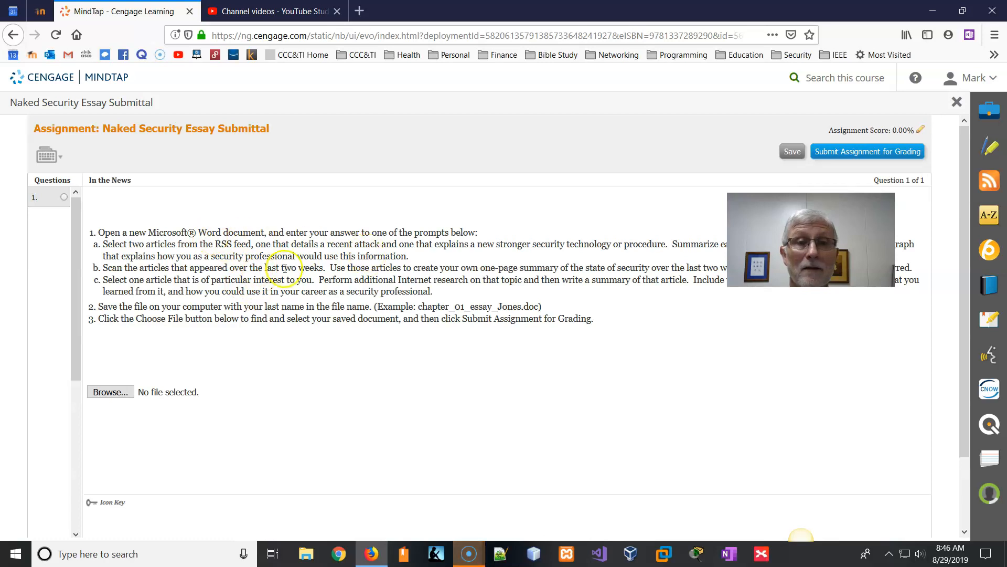
mouse_move(232, 229)
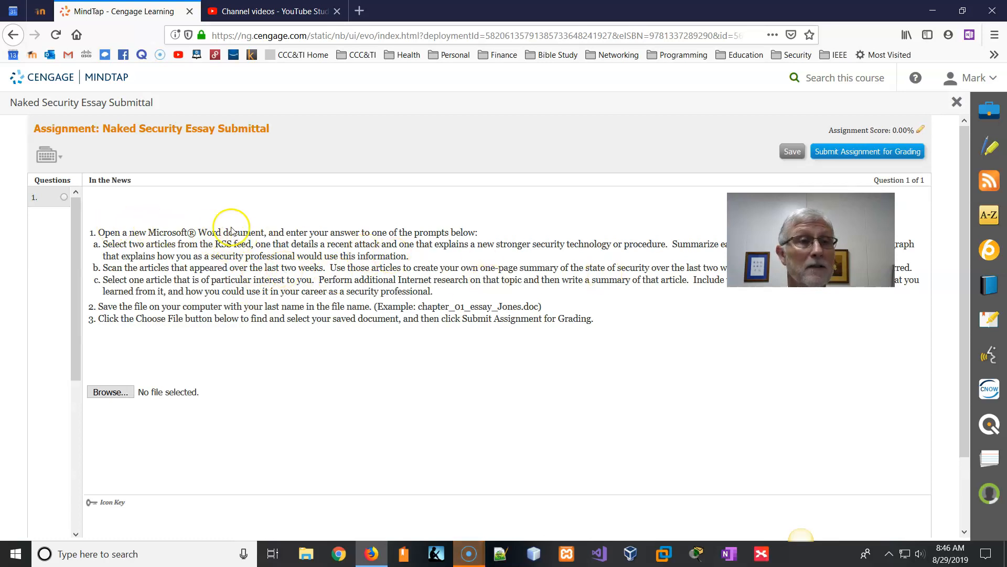
mouse_move(679, 244)
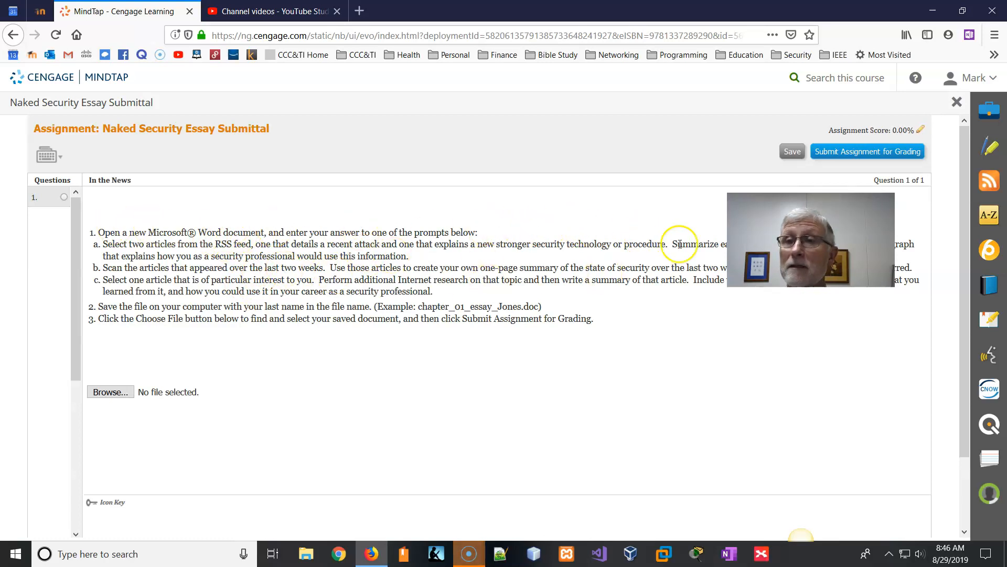
mouse_move(957, 102)
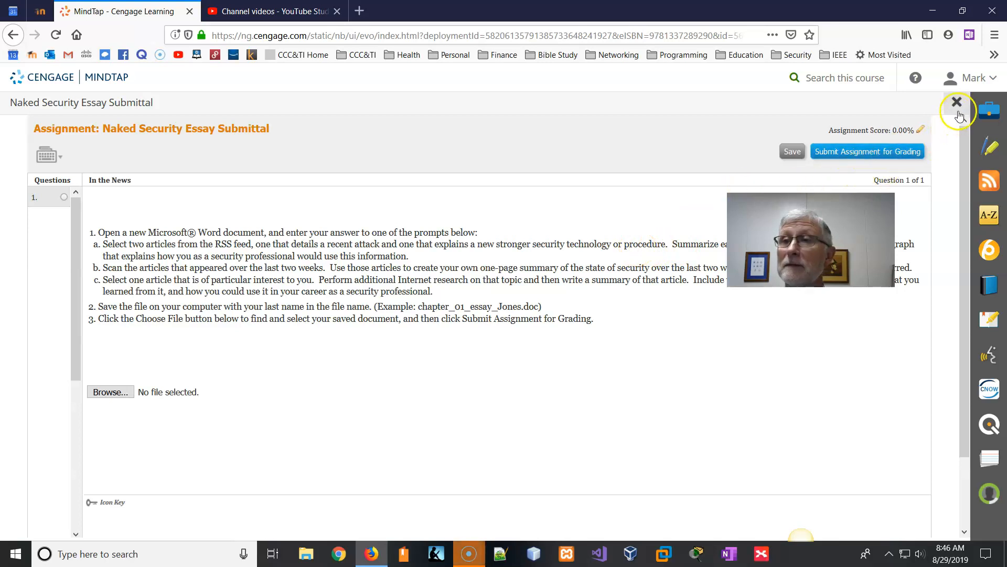
Close the essay and expand Part 2: Cryptography and In the News - Stay Current in the outline.
left_click(957, 102)
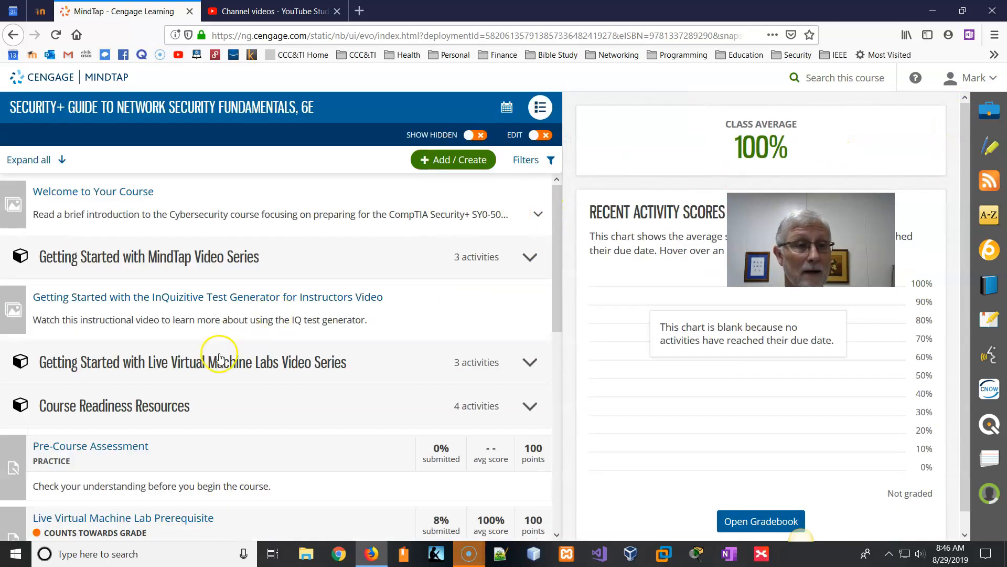
scroll("down", 3)
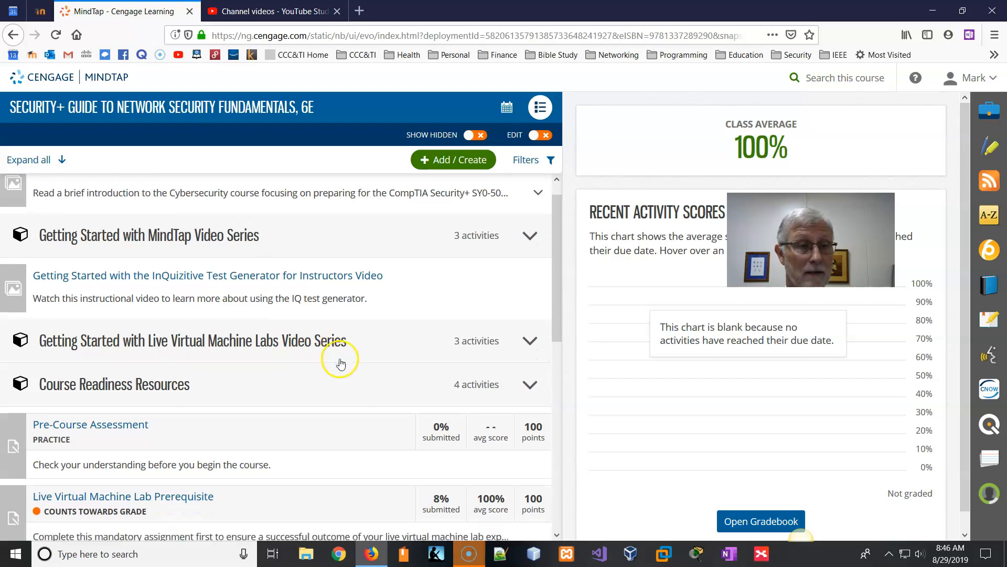
scroll("down", 3)
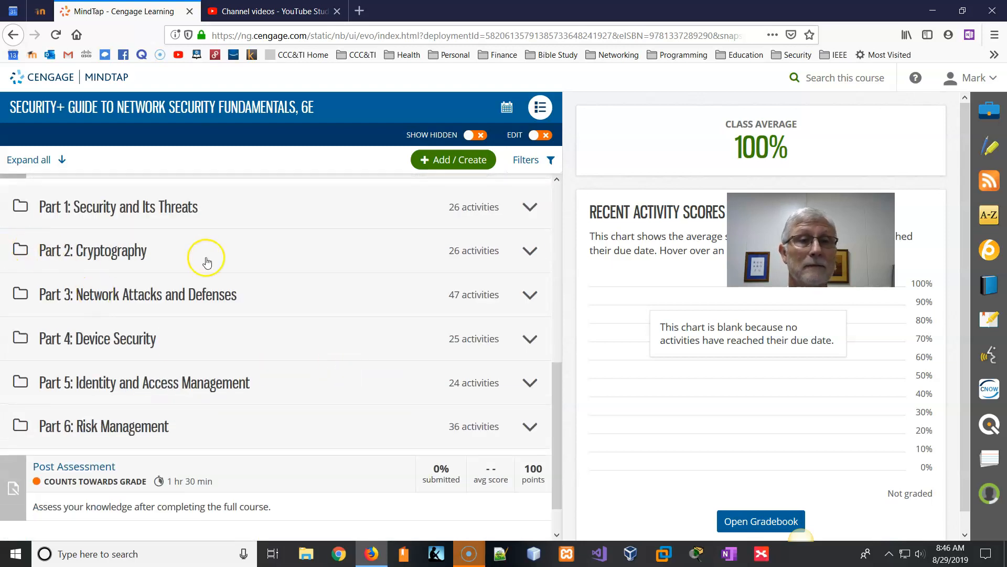
left_click(529, 250)
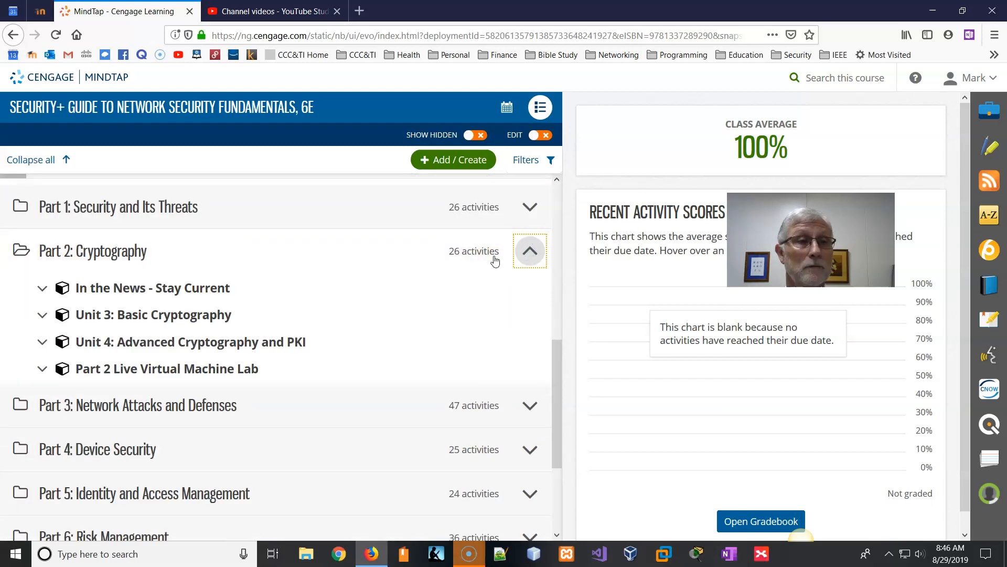
left_click(42, 287)
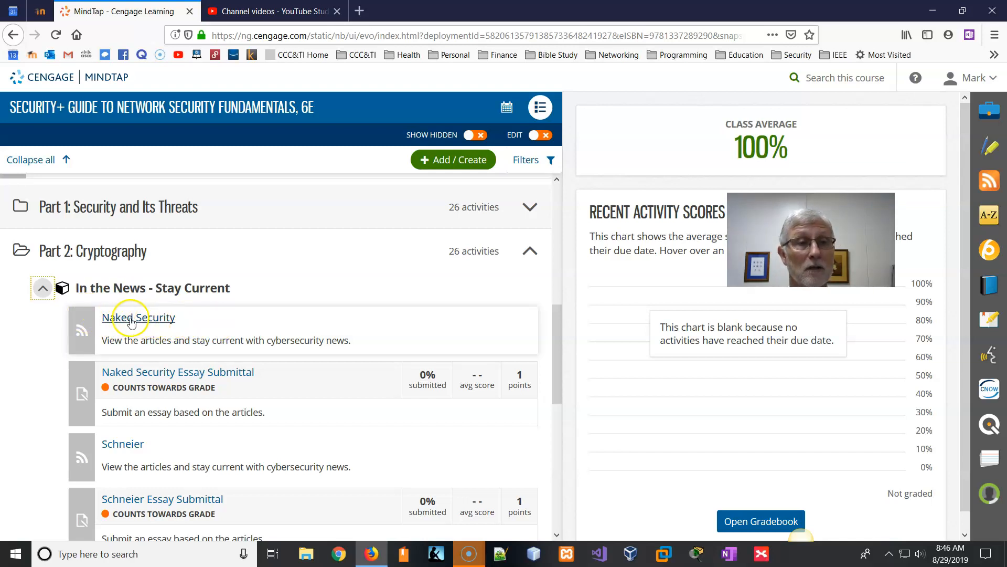
mouse_move(121, 380)
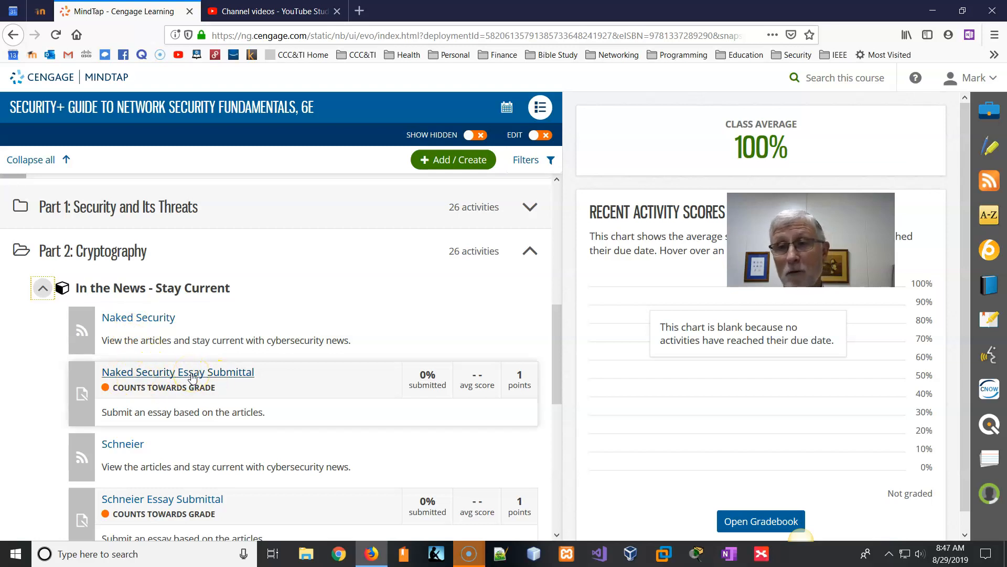
mouse_move(155, 321)
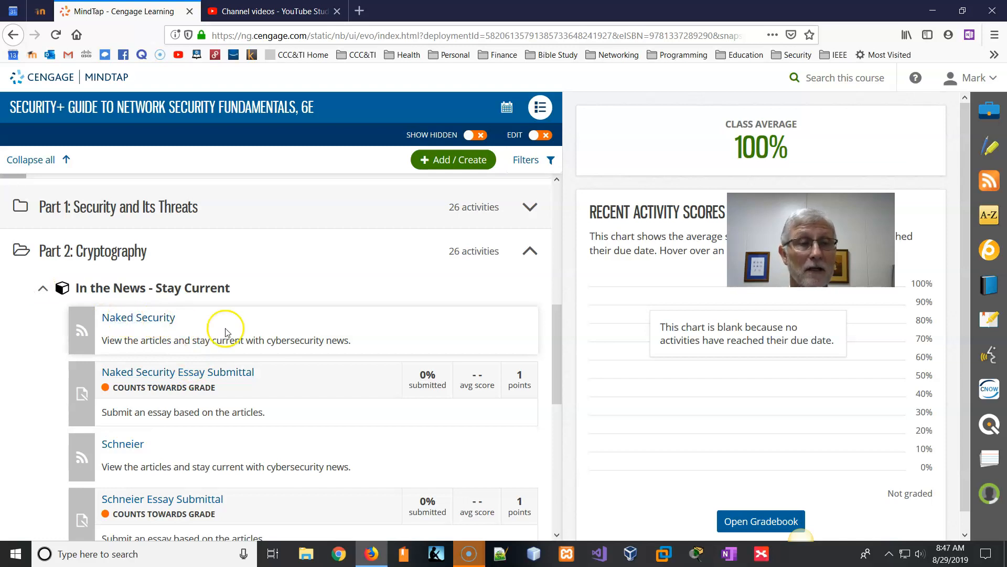
left_click(138, 317)
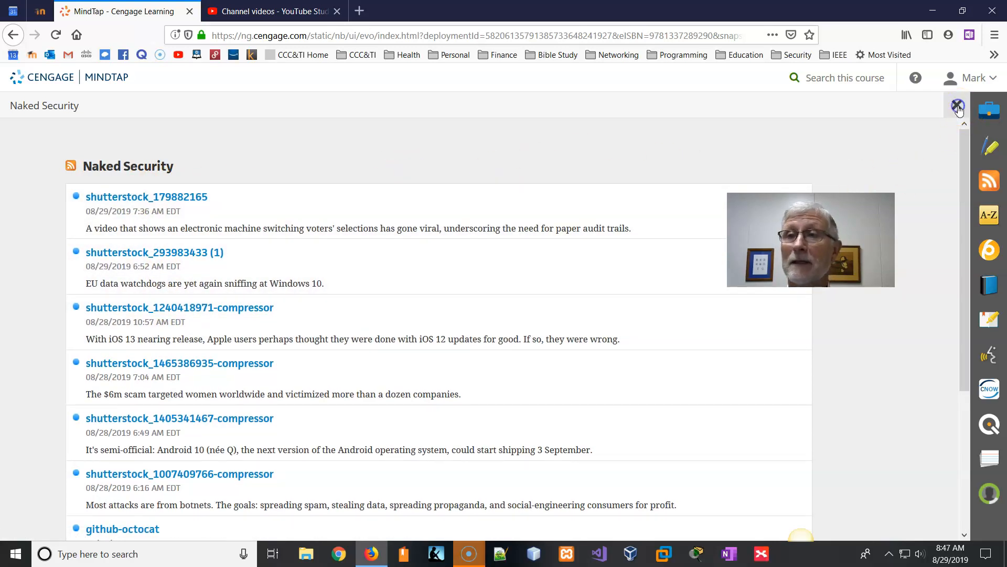
left_click(957, 106)
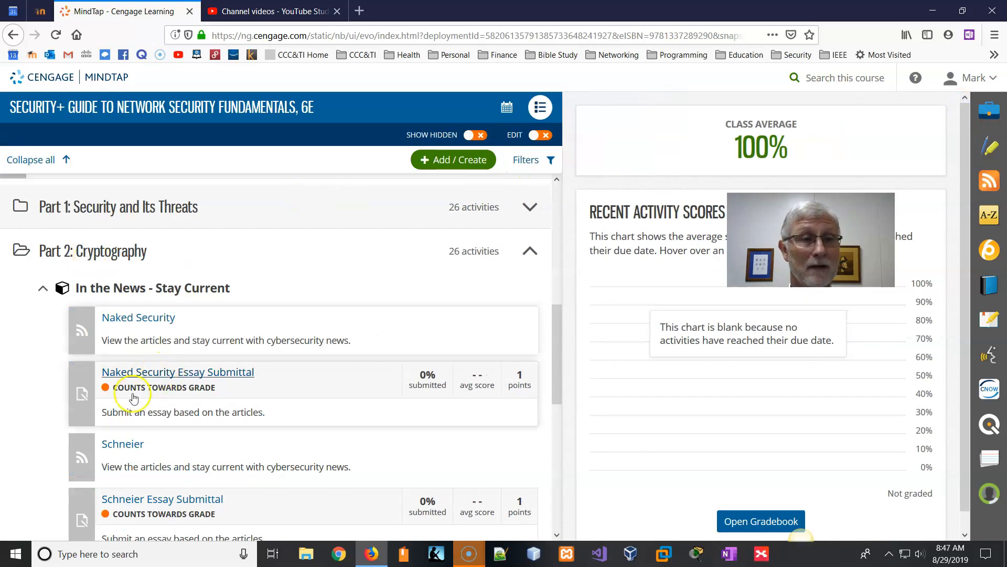
mouse_move(286, 383)
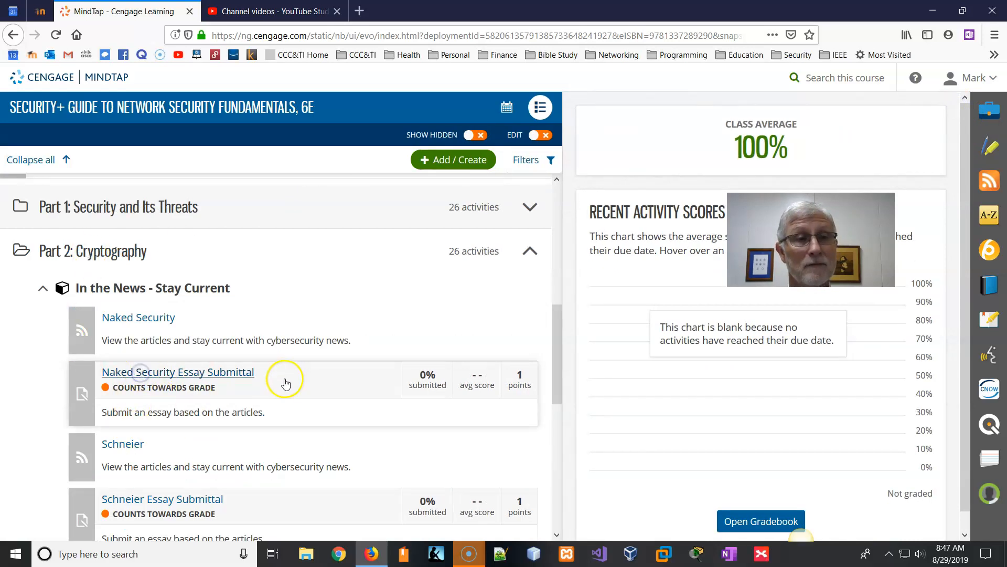
Open Naked Security Essay Submittal from the outline and start the assignment again.
left_click(177, 372)
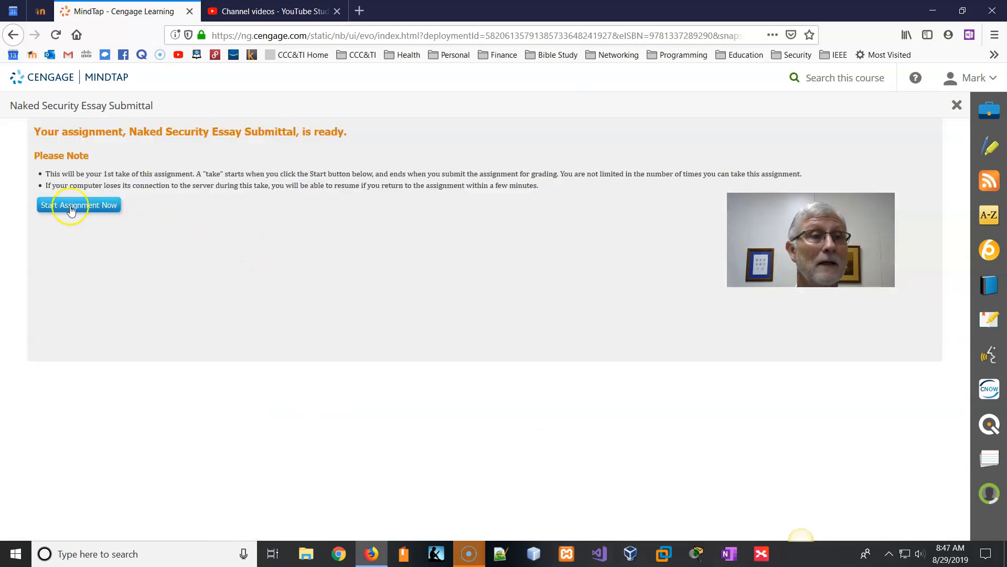
left_click(78, 204)
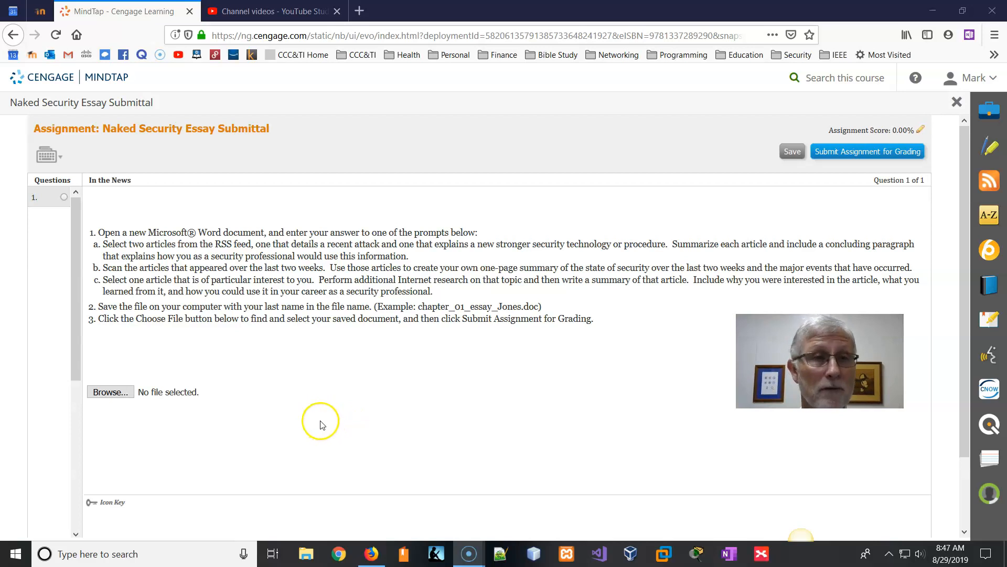
mouse_move(957, 102)
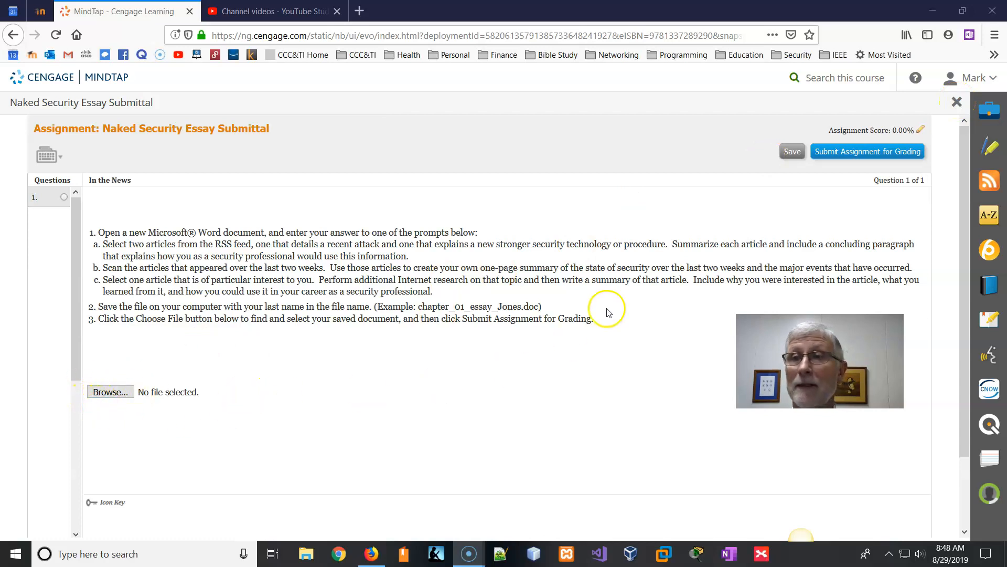
mouse_move(956, 103)
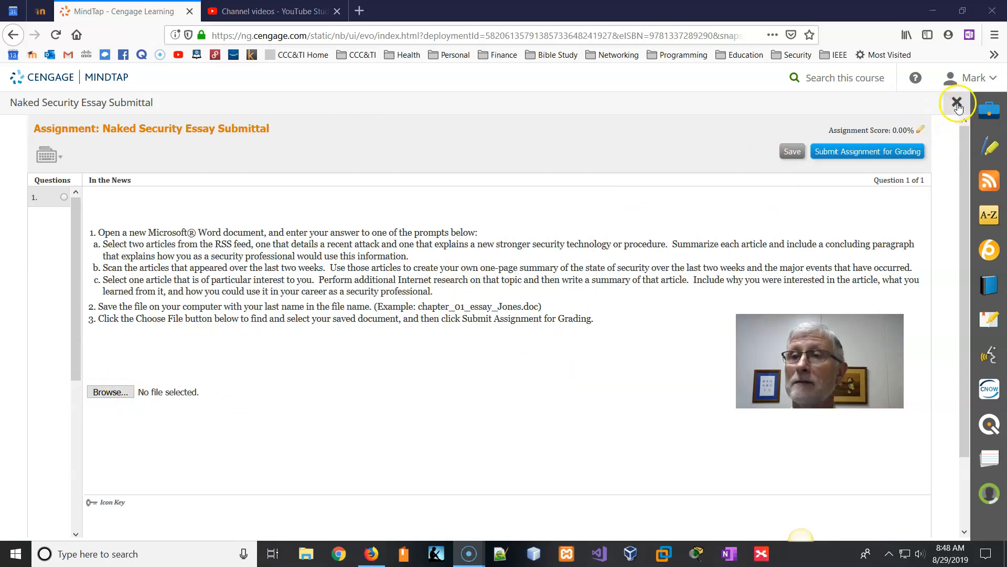
Close the MindTap essay and scroll the Moodle Week 4 page down to the Ch 3 Quiz.
left_click(956, 103)
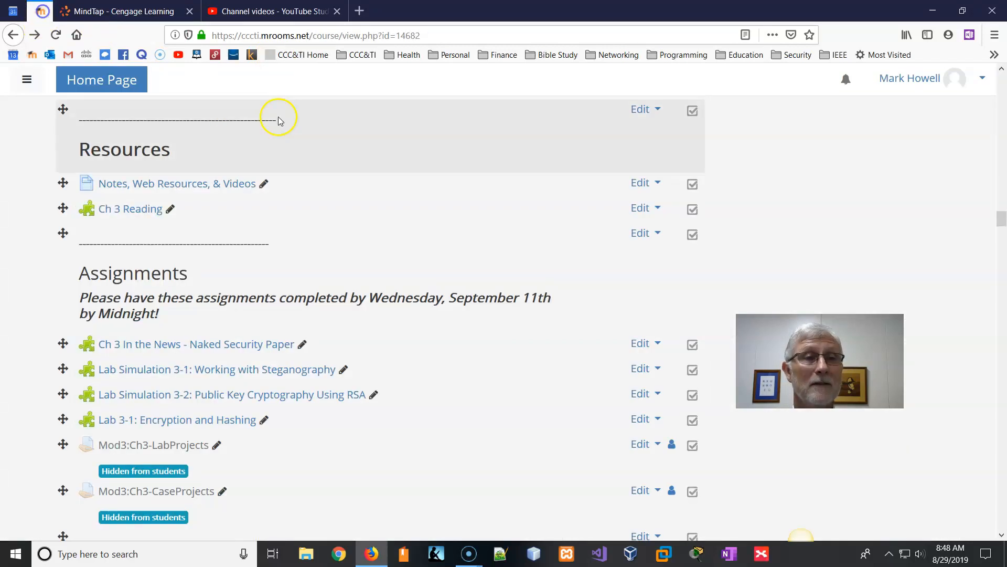
mouse_move(226, 368)
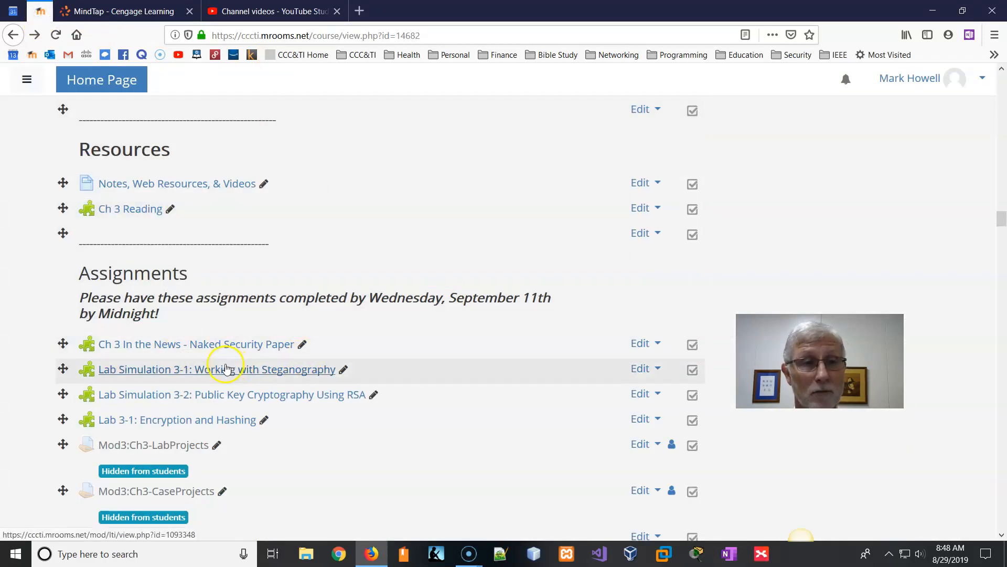
mouse_move(200, 420)
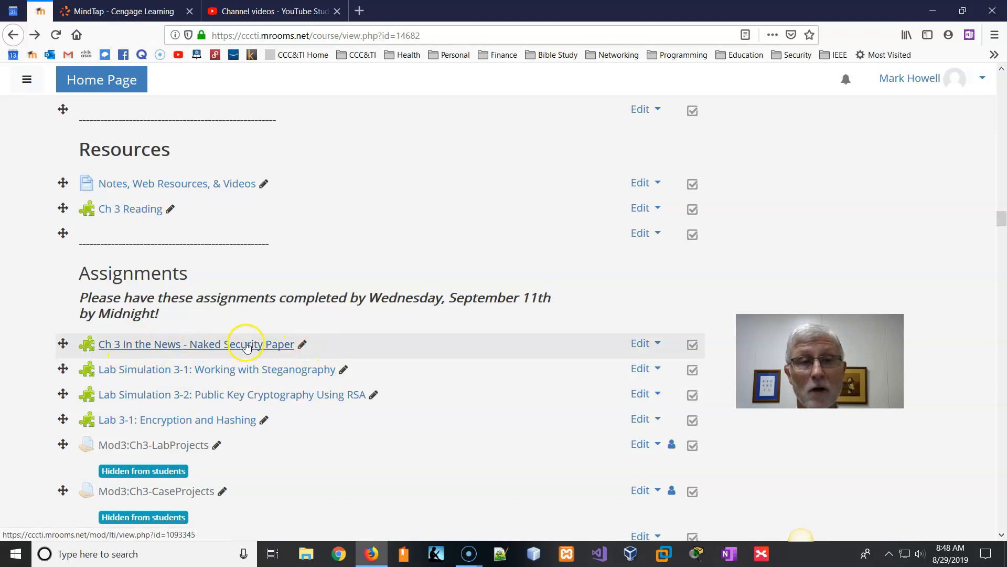
scroll("down", 3)
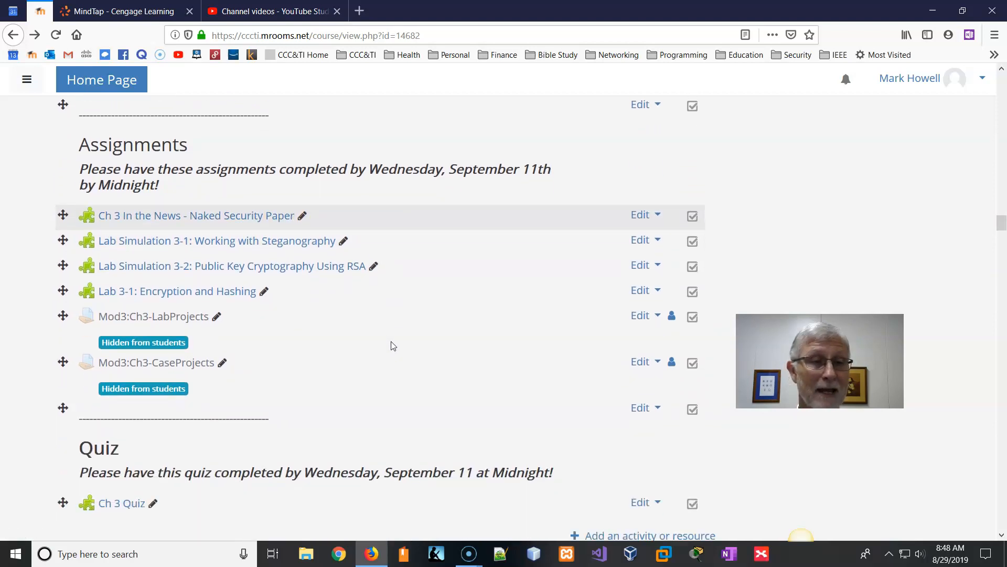
scroll("down", 3)
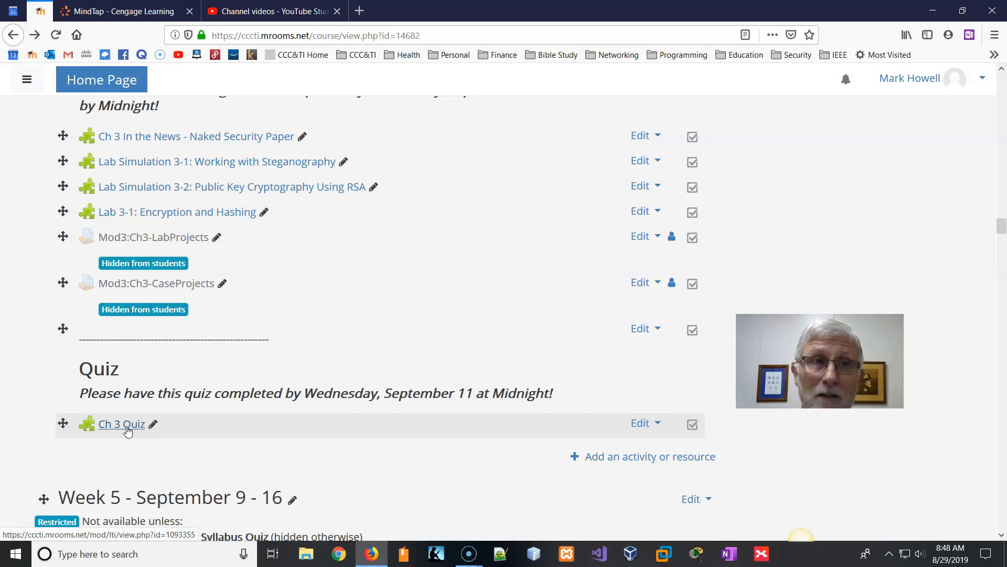
Launch the Ch 3 Quiz into MindTap's Unit 3 Quiz, then close it to the Security+ dashboard.
left_click(122, 423)
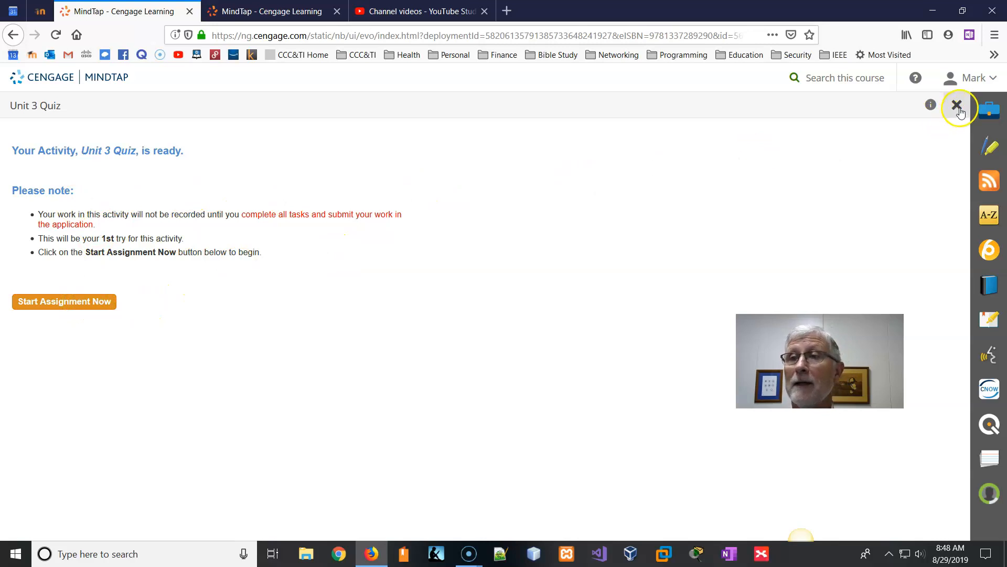
left_click(957, 105)
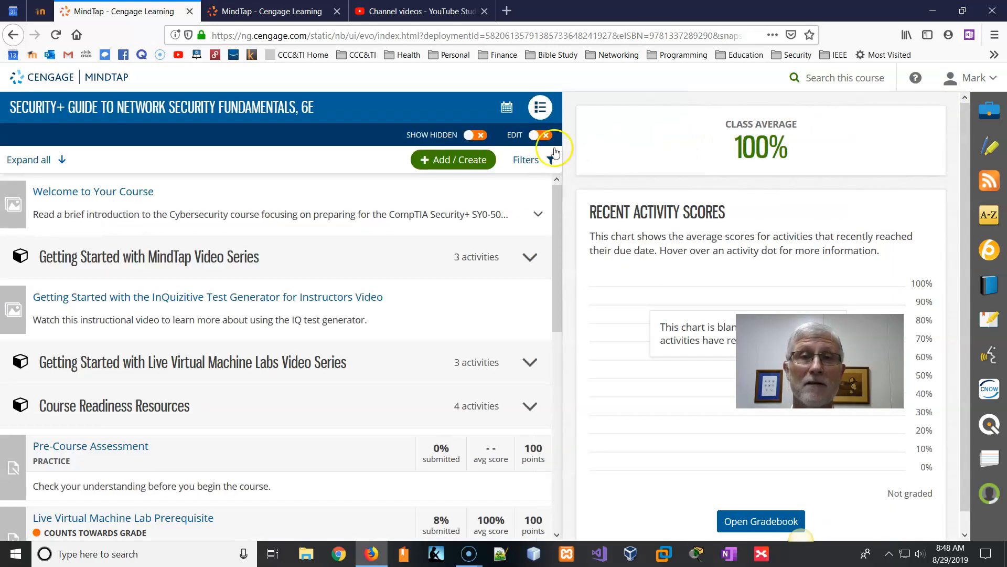